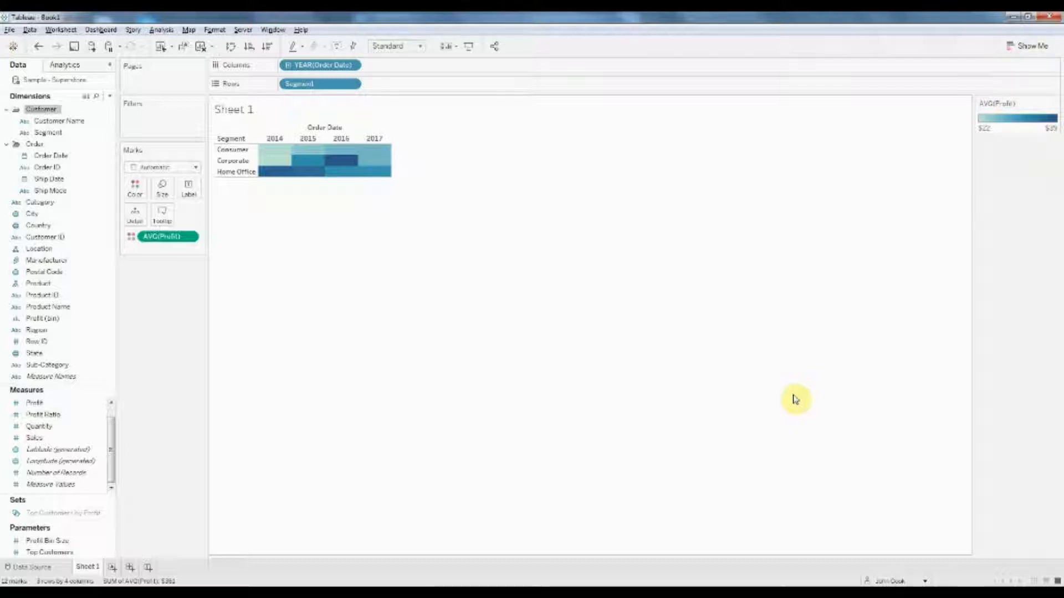
pyautogui.moveTo(89, 514)
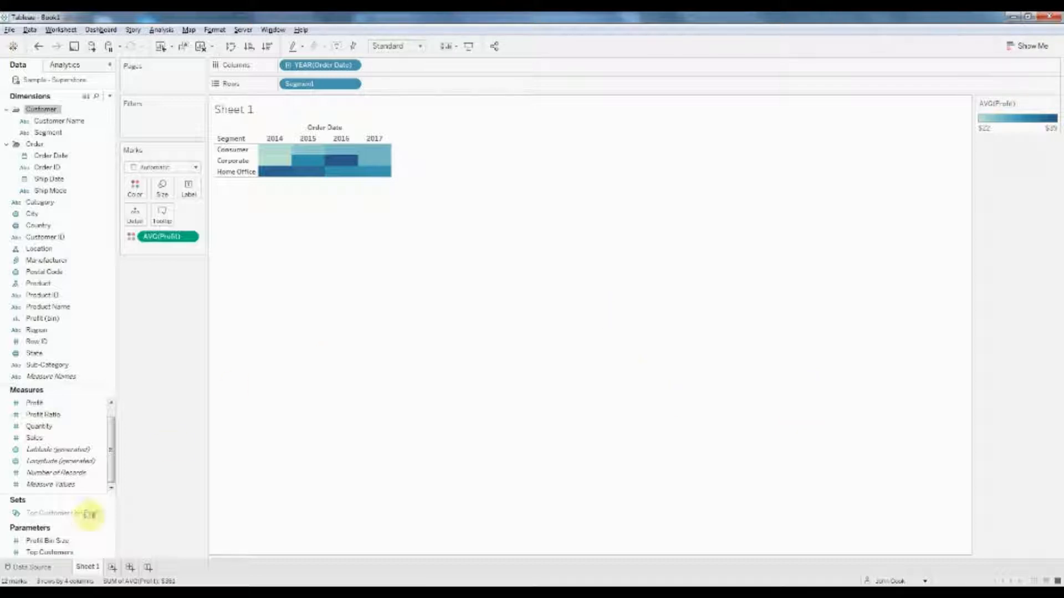
# Step: Show the data source page listing the Sample - Superstore Orders fields
pyautogui.click(30, 568)
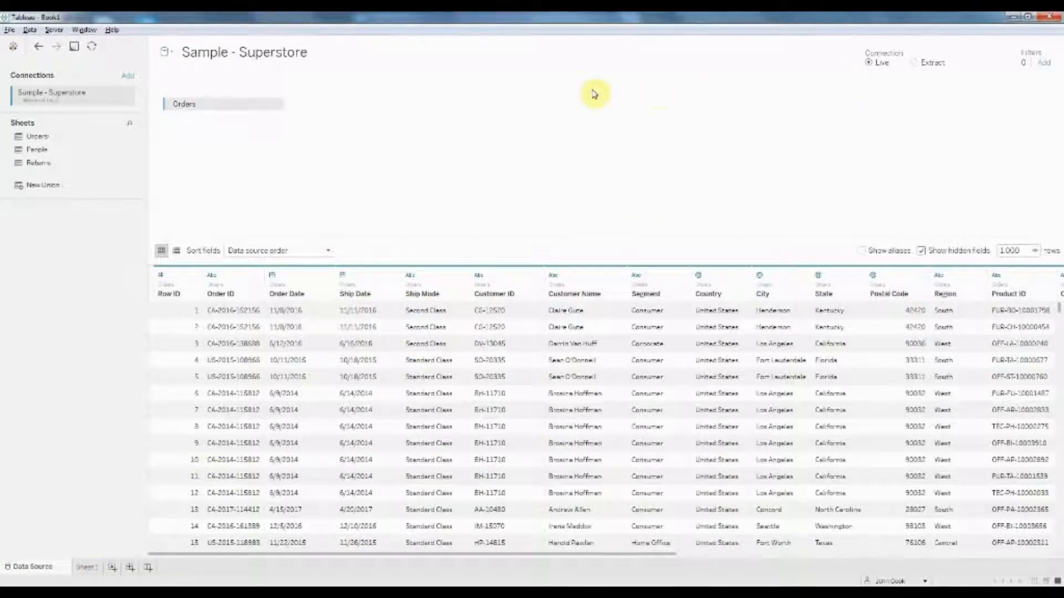
pyautogui.moveTo(601, 162)
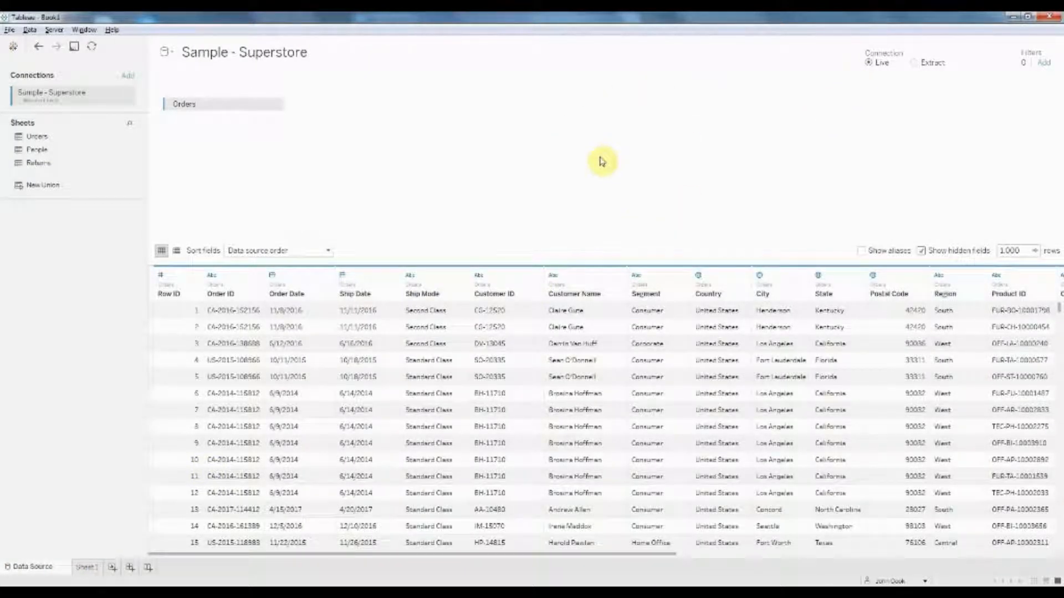
pyautogui.moveTo(603, 147)
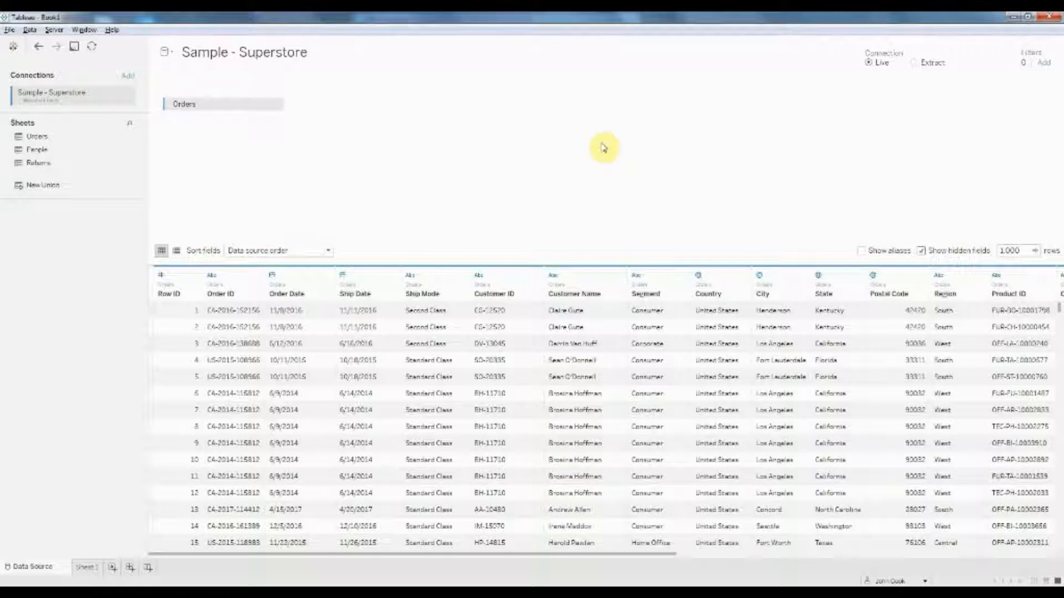
pyautogui.moveTo(924, 69)
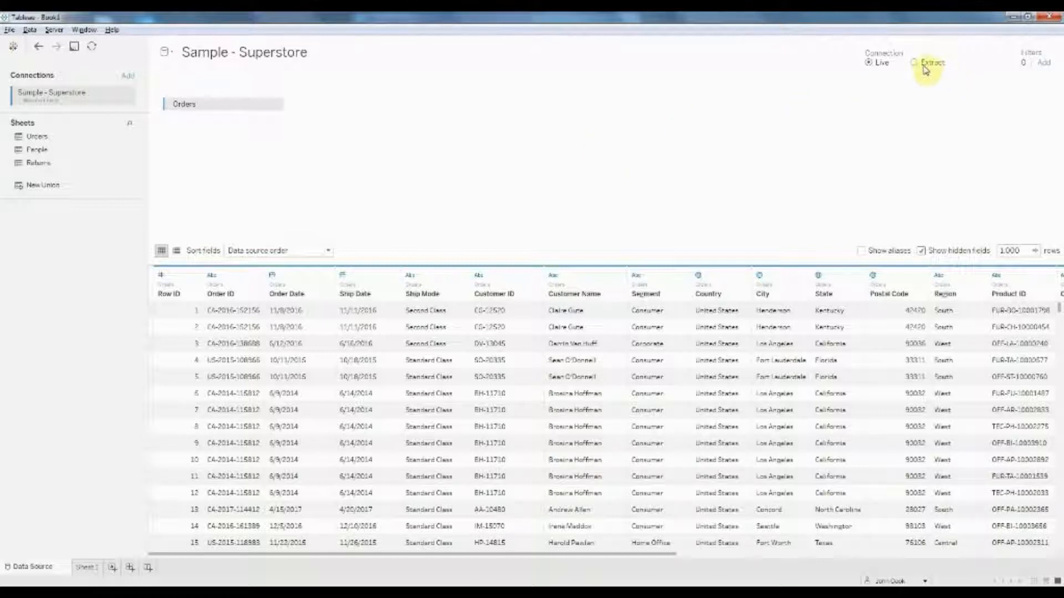
# Step: Set the Superstore connection to an extract of all data and return to the Sheet 1 heat map
pyautogui.click(914, 62)
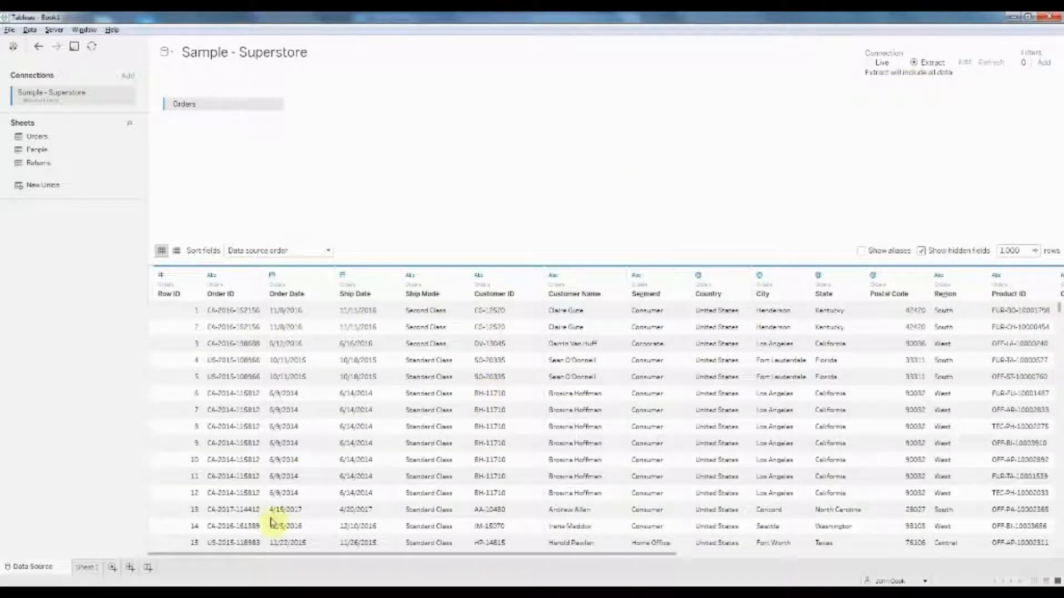
pyautogui.hscroll(3)
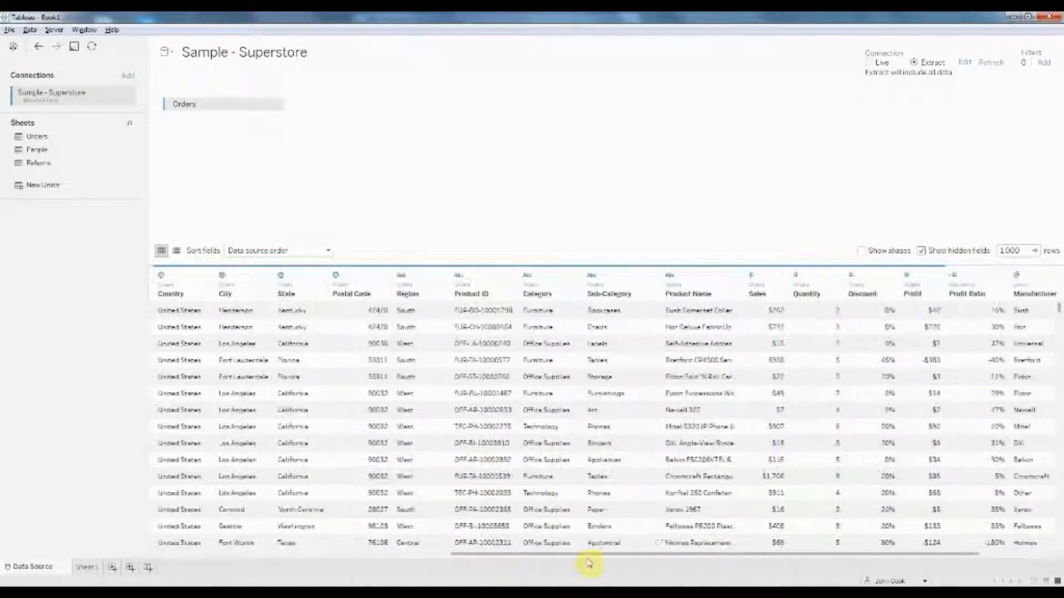
pyautogui.hscroll(3)
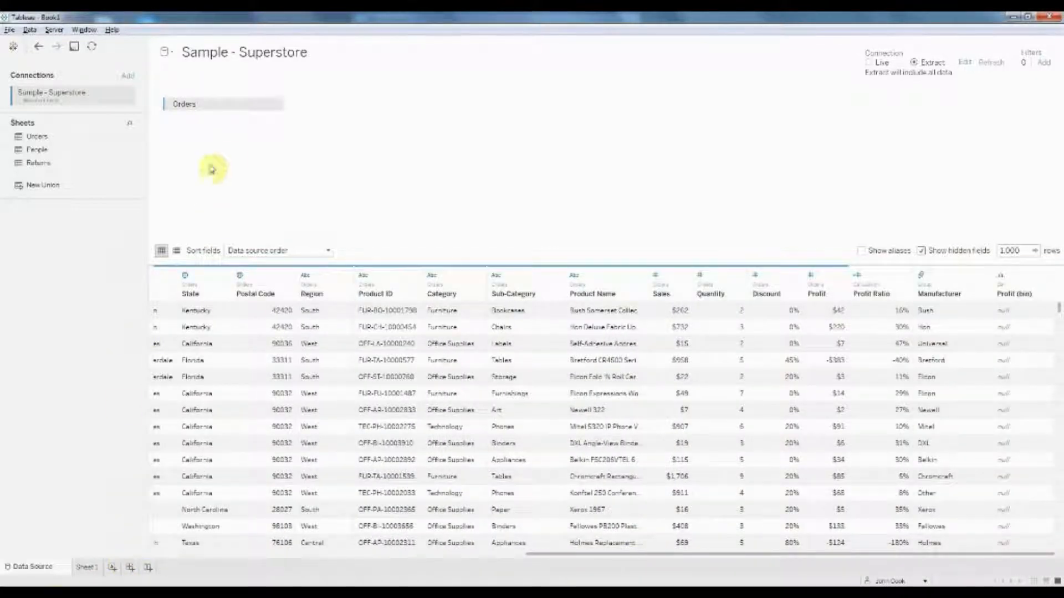
pyautogui.click(86, 568)
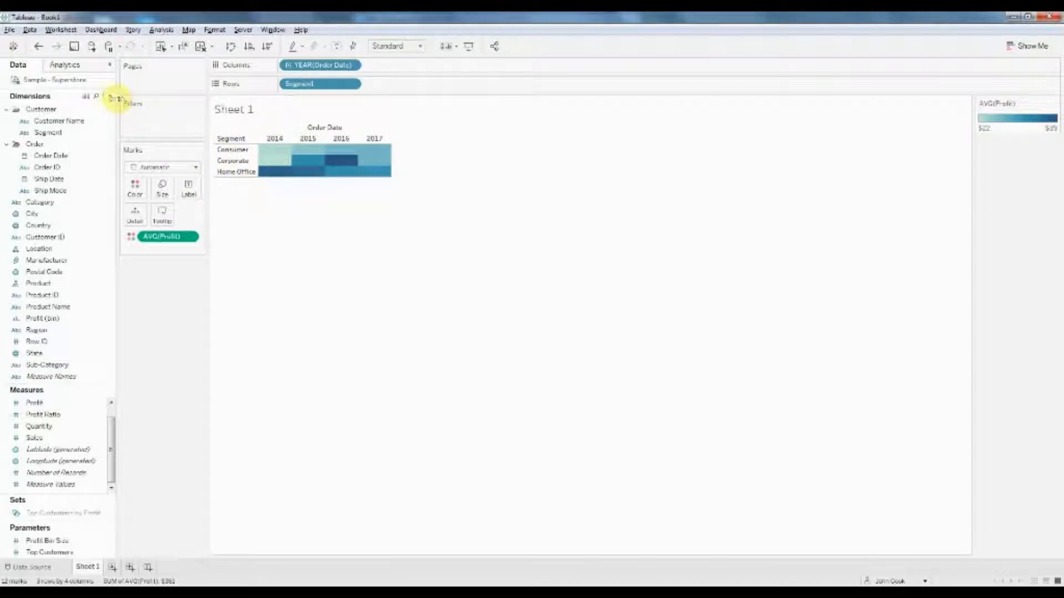
# Step: Show the Data pane menu offering Hide All Unused Fields for the heat map
pyautogui.click(108, 95)
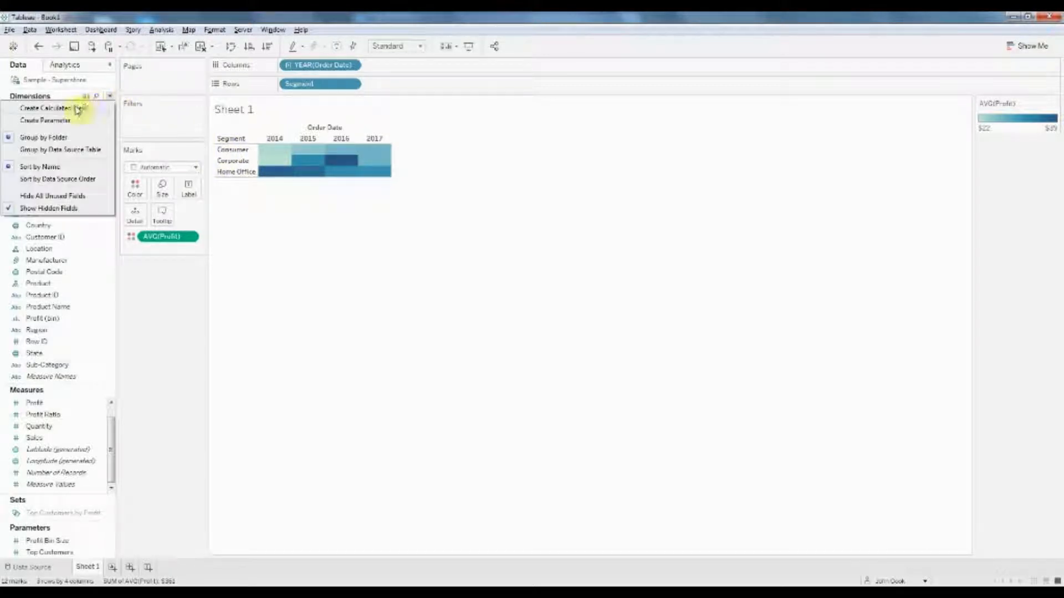
pyautogui.moveTo(75, 207)
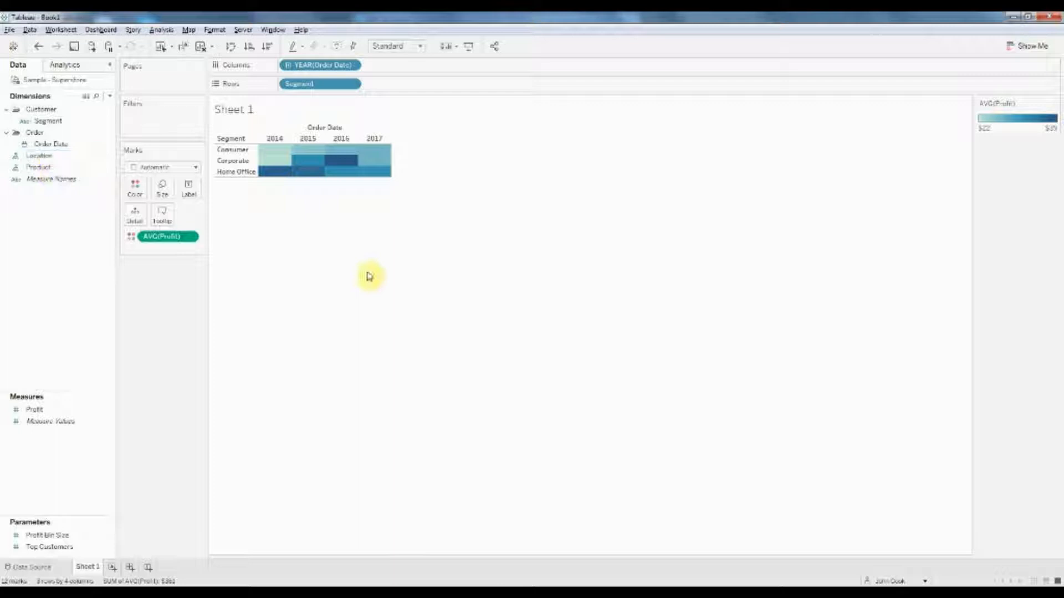
# Step: Toggle the connection to live and back to extract so it rebuilds with Order Date, Segment and Profit only
pyautogui.click(29, 567)
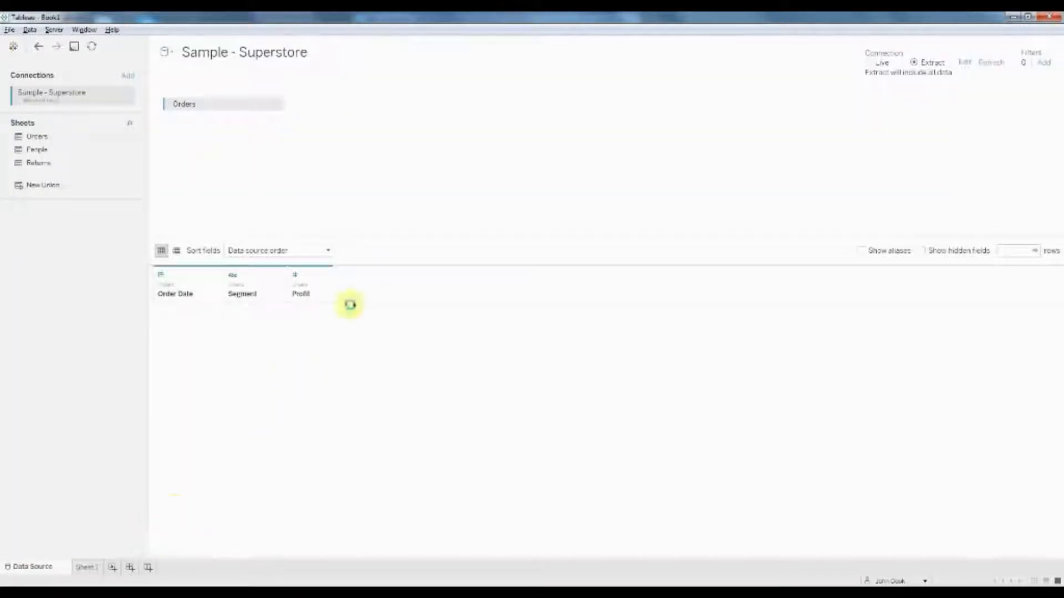
pyautogui.click(881, 62)
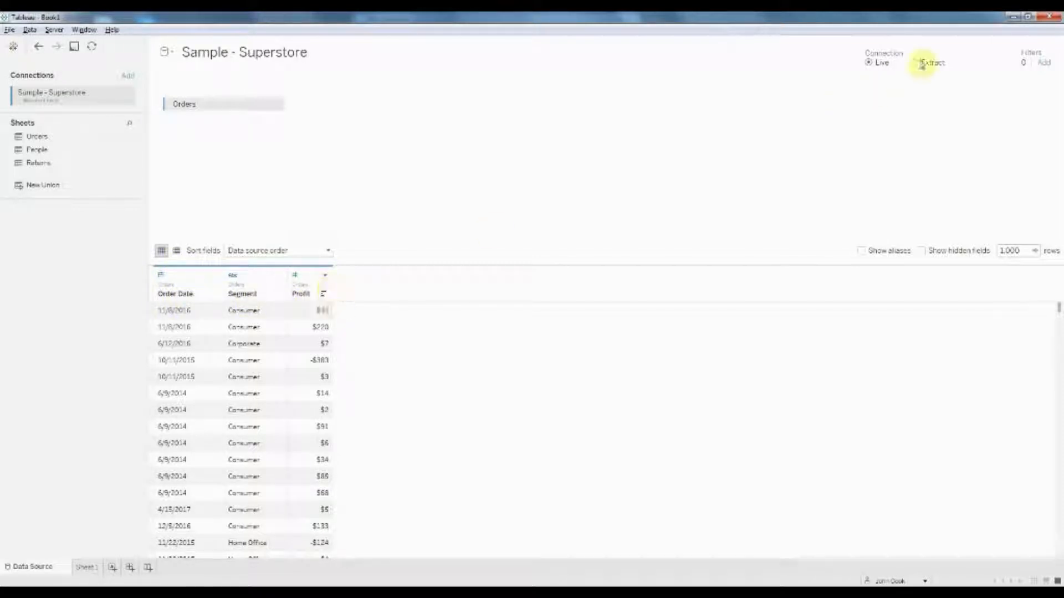
pyautogui.click(923, 62)
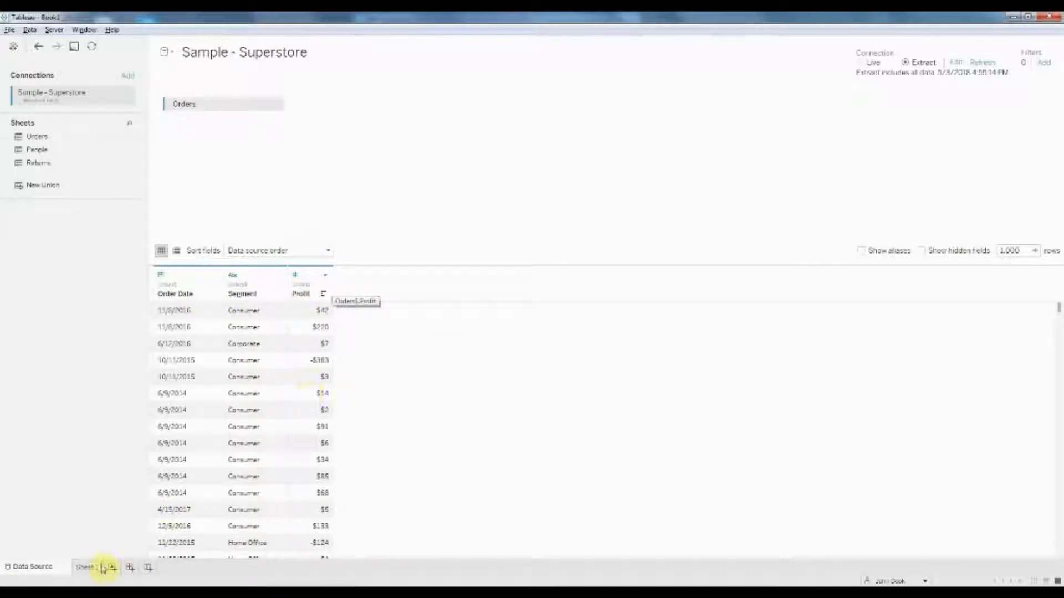
pyautogui.moveTo(87, 572)
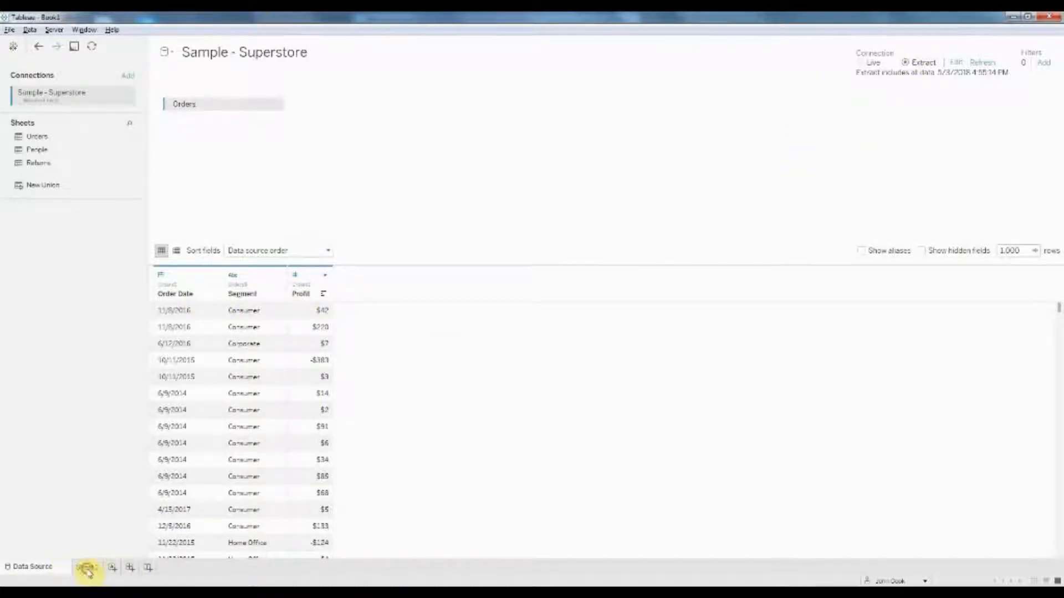
# Step: Return to Sheet 1 and inspect the greyed-out fields missing from the trimmed extract
pyautogui.click(86, 567)
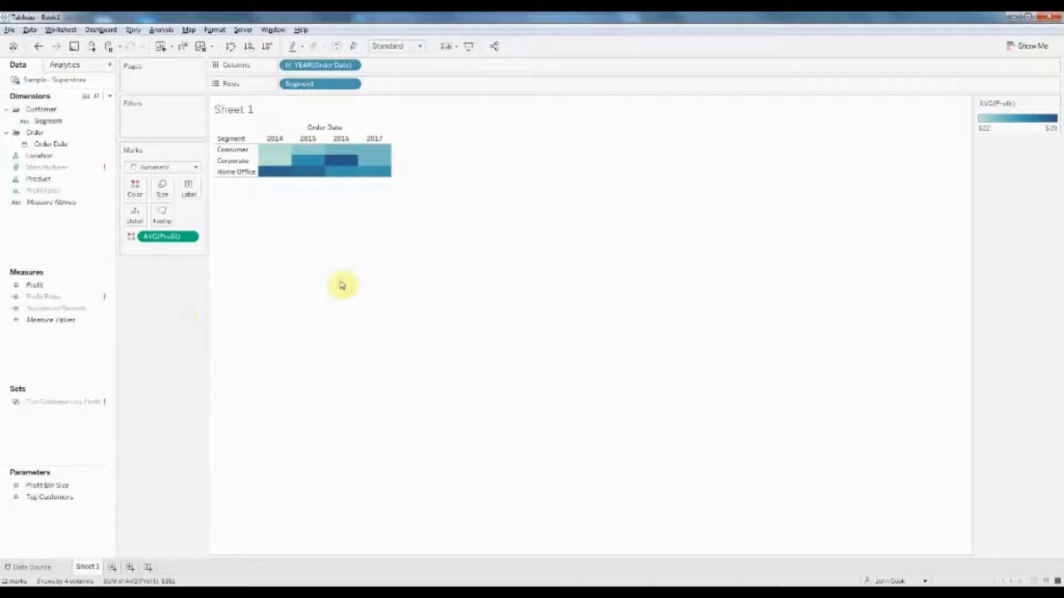
pyautogui.moveTo(359, 282)
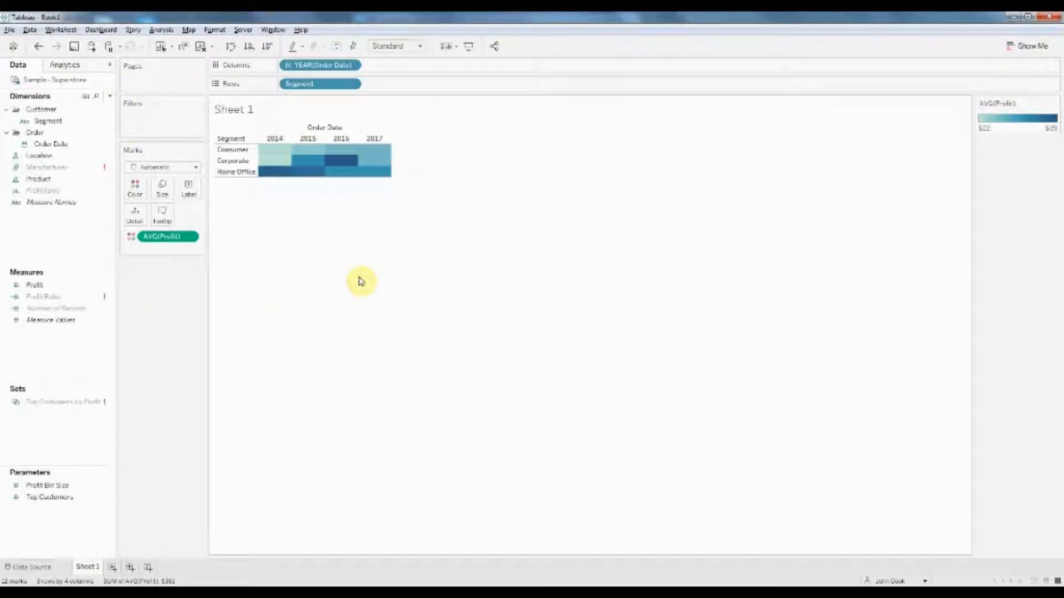
pyautogui.moveTo(73, 172)
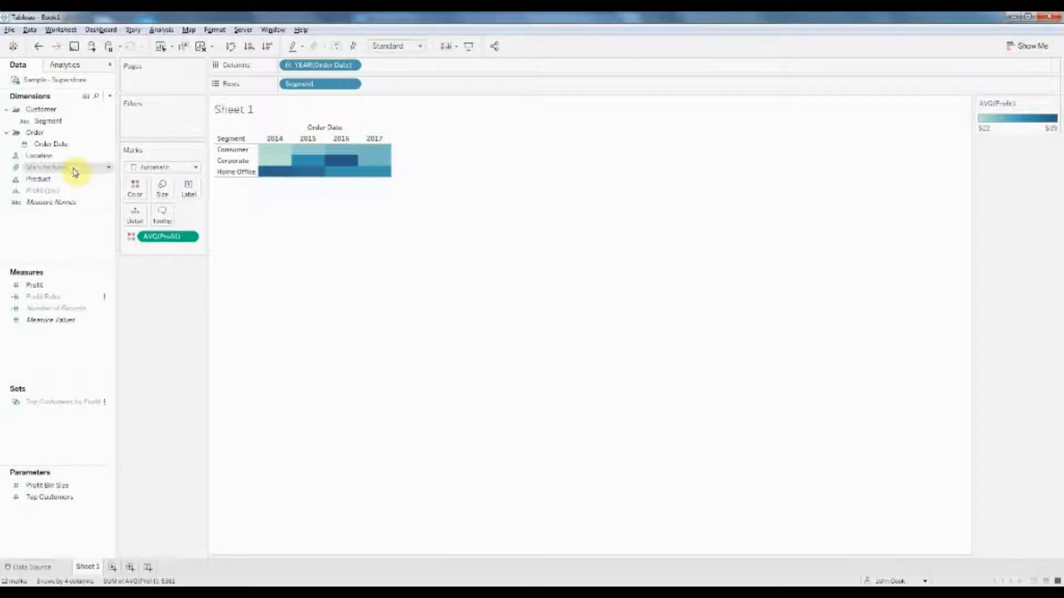
pyautogui.moveTo(127, 302)
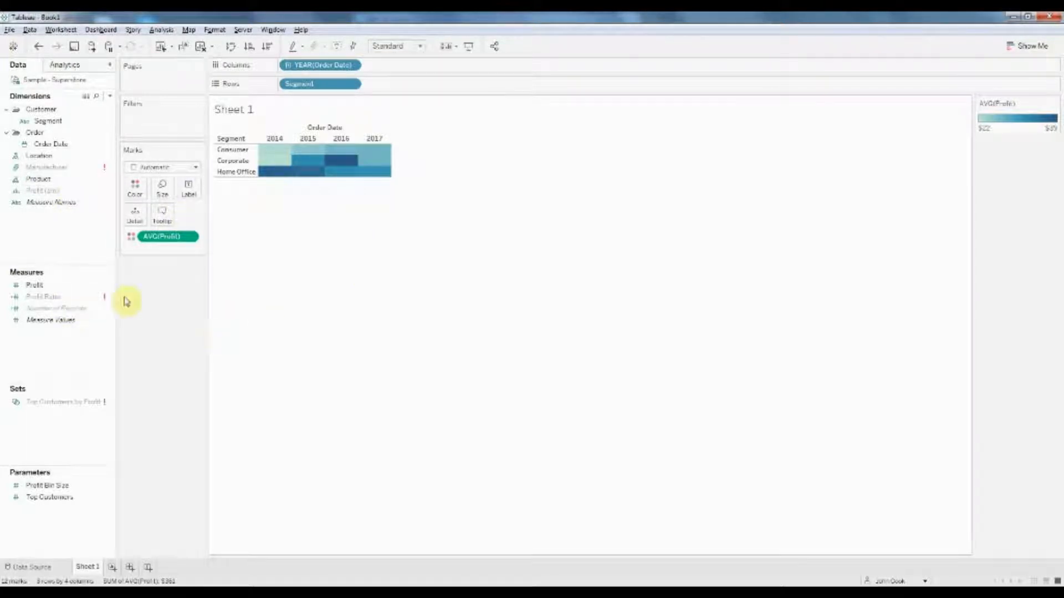
pyautogui.click(34, 284)
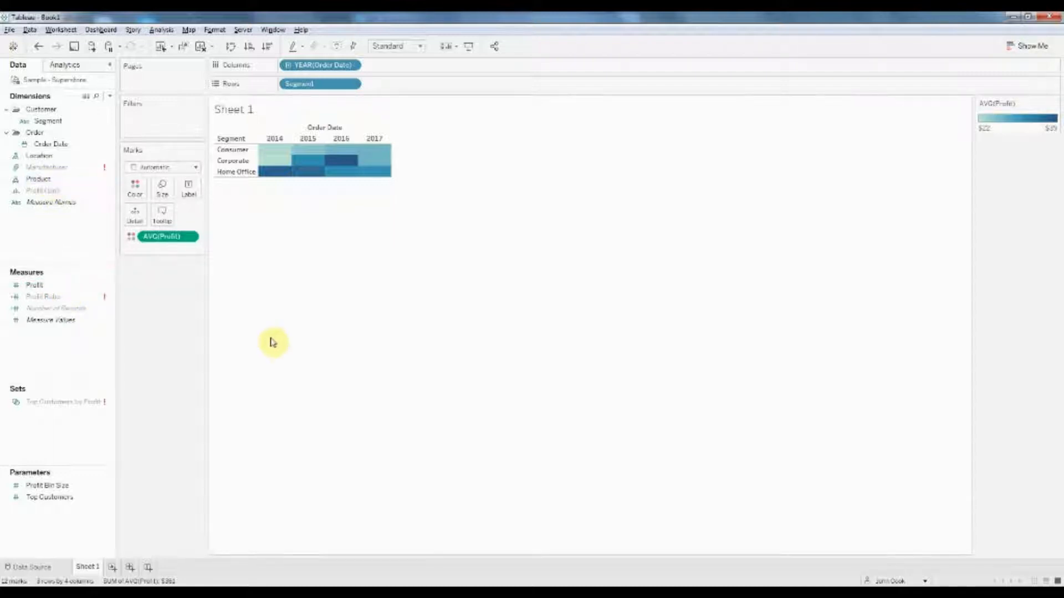
pyautogui.moveTo(111, 98)
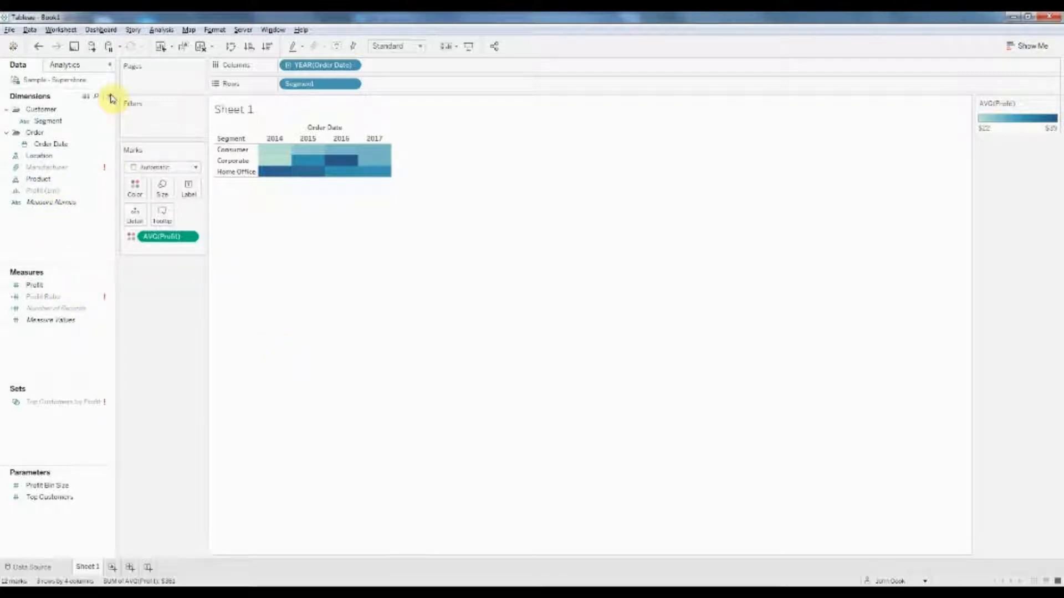
# Step: Switch the Superstore connection back to live, restoring every field, and return to Sheet 1
pyautogui.click(30, 567)
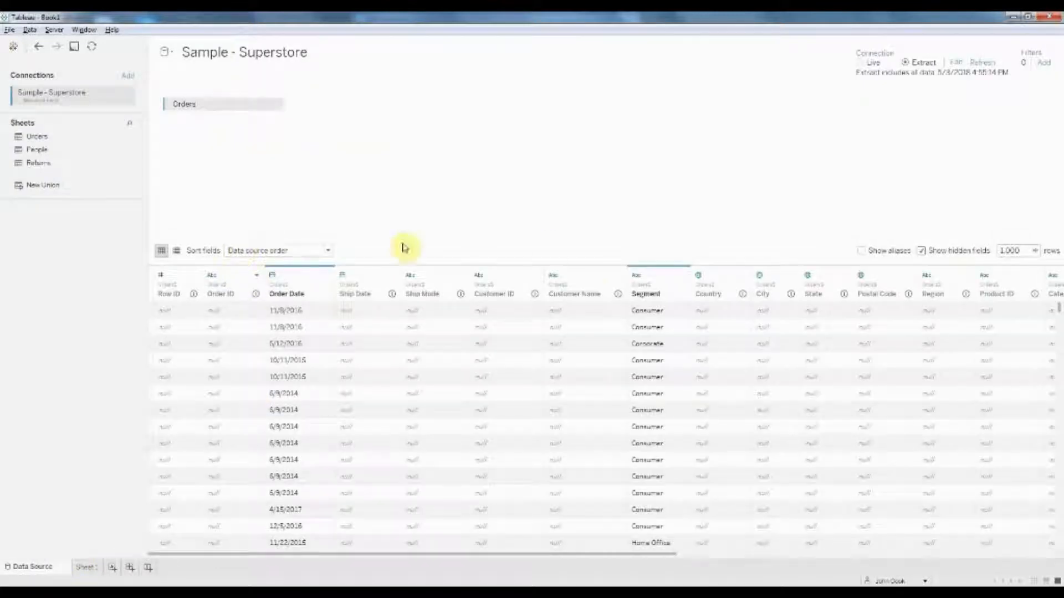
pyautogui.click(872, 62)
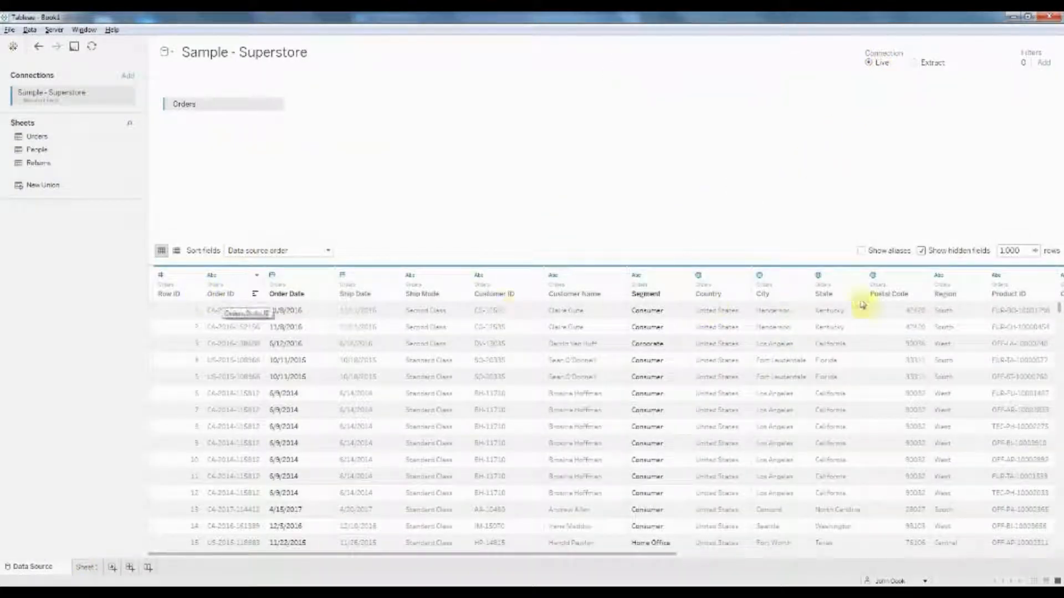
pyautogui.click(87, 567)
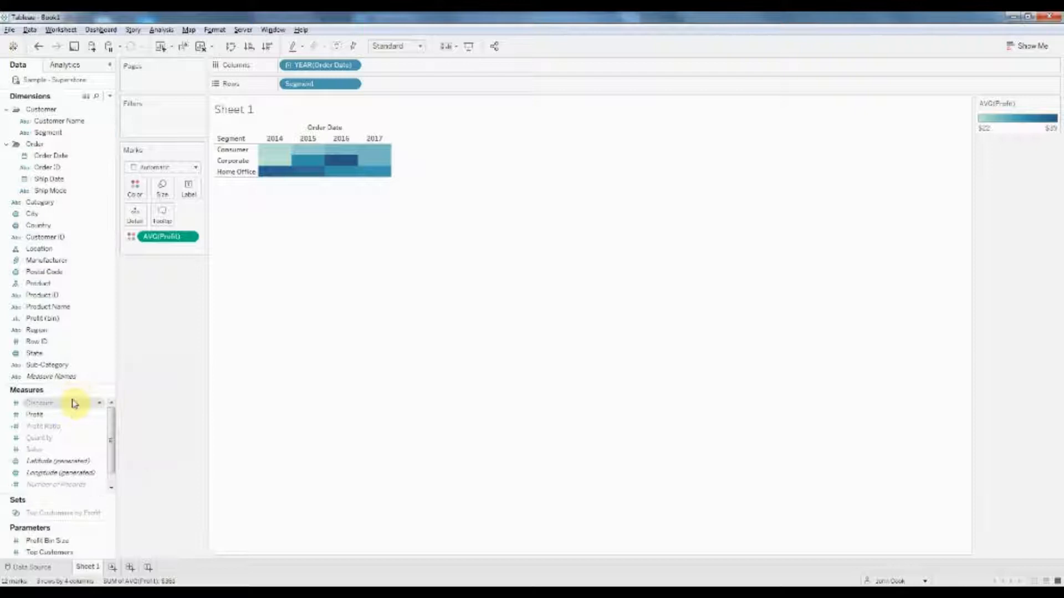
# Step: Check a Data pane field's context menu, then go to the Superstore data source page
pyautogui.rightClick(58, 472)
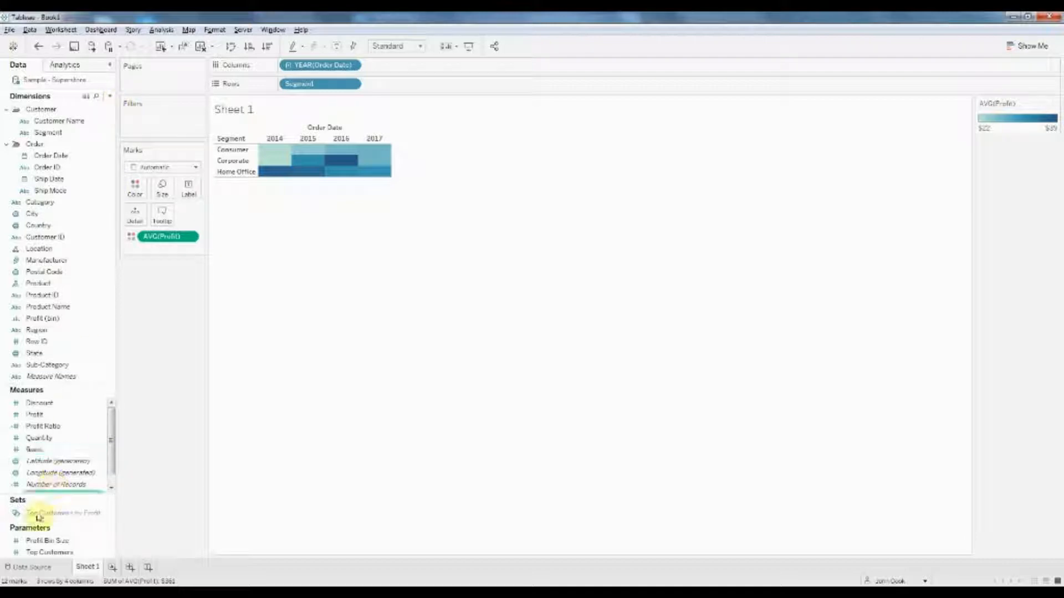
pyautogui.click(32, 567)
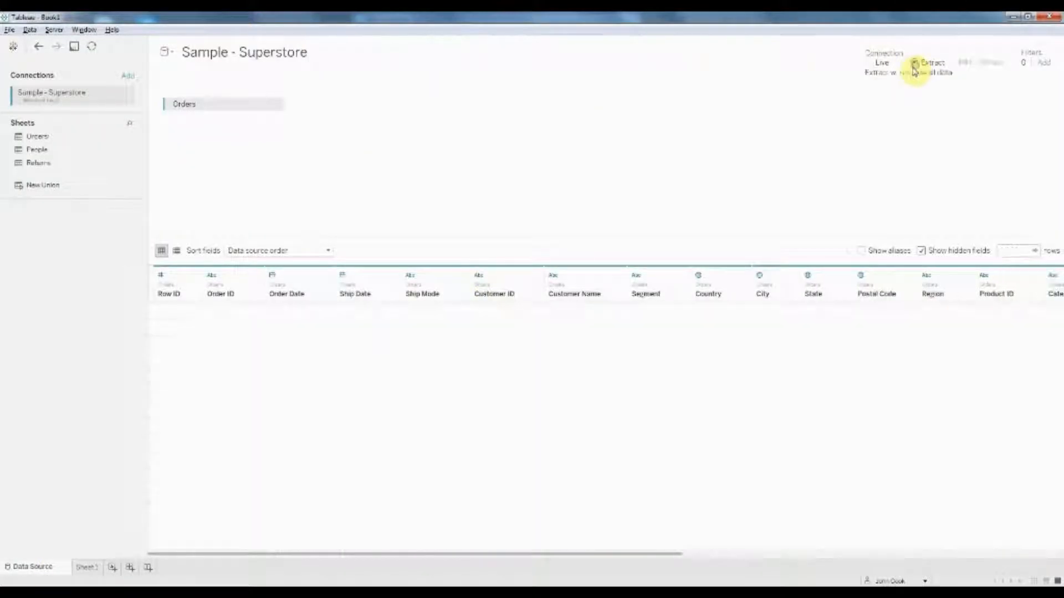
# Step: Make the connection an extract including all data, verify on the data source page, and finish on Sheet 1
pyautogui.click(916, 62)
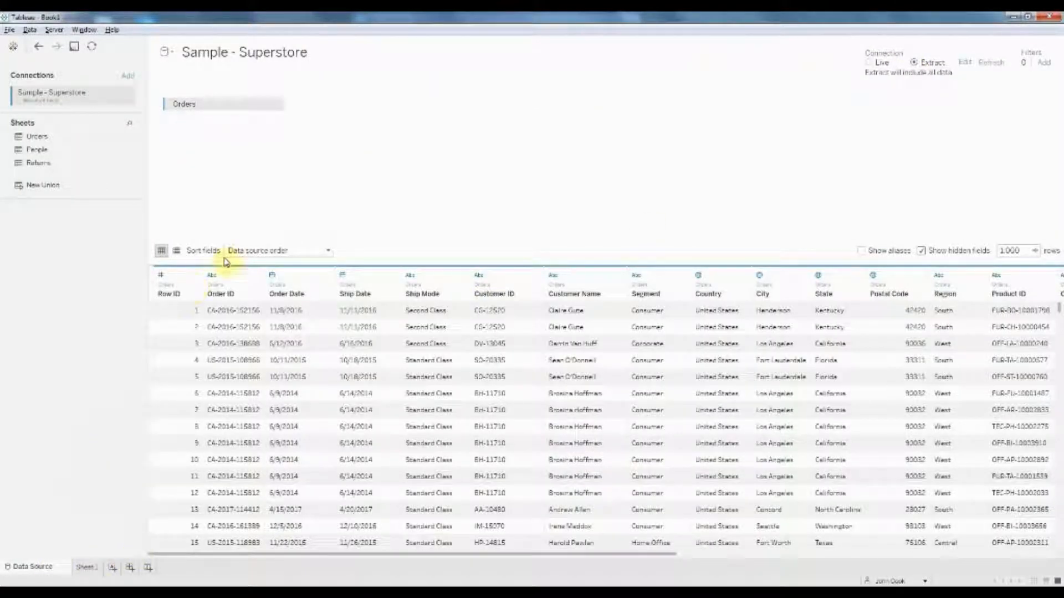
pyautogui.click(87, 566)
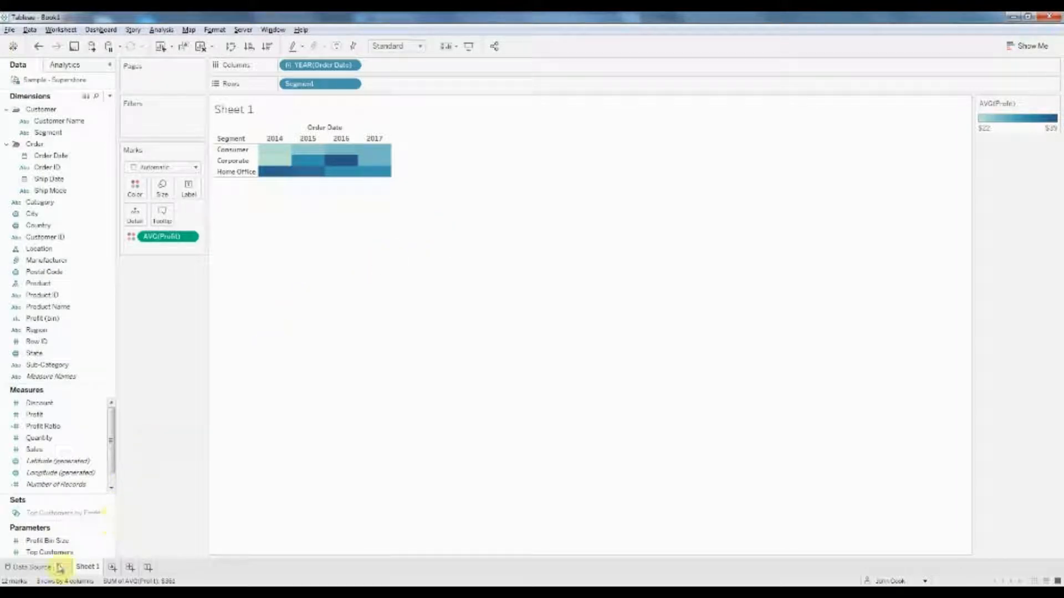
pyautogui.click(30, 567)
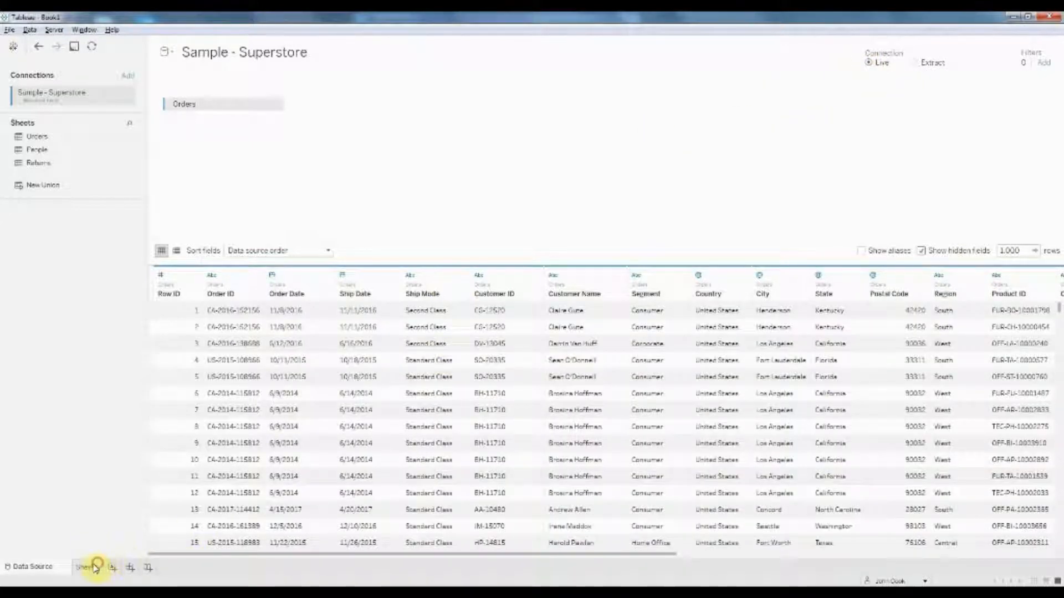
pyautogui.click(87, 567)
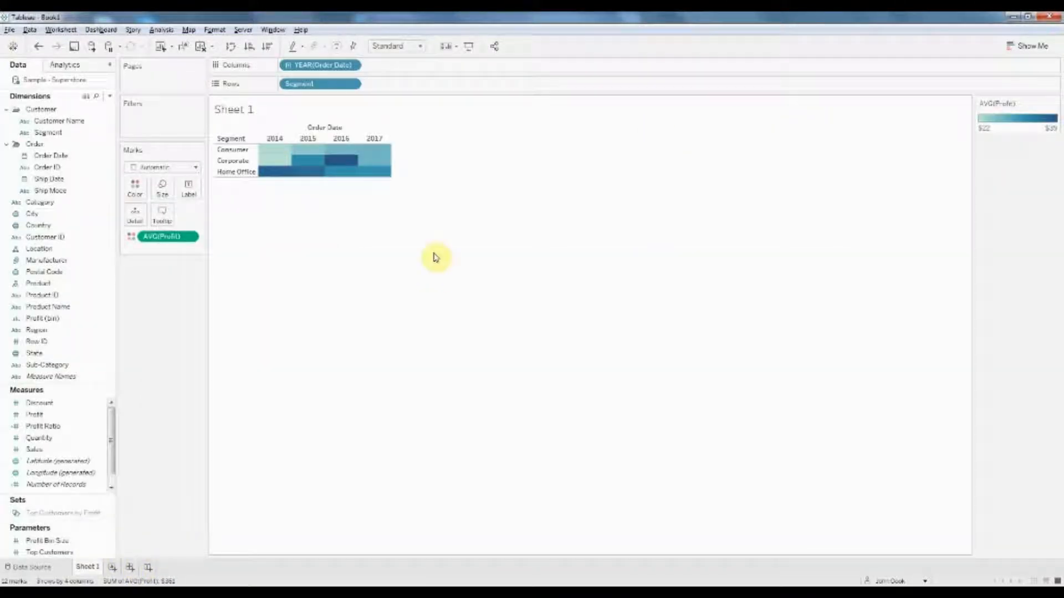